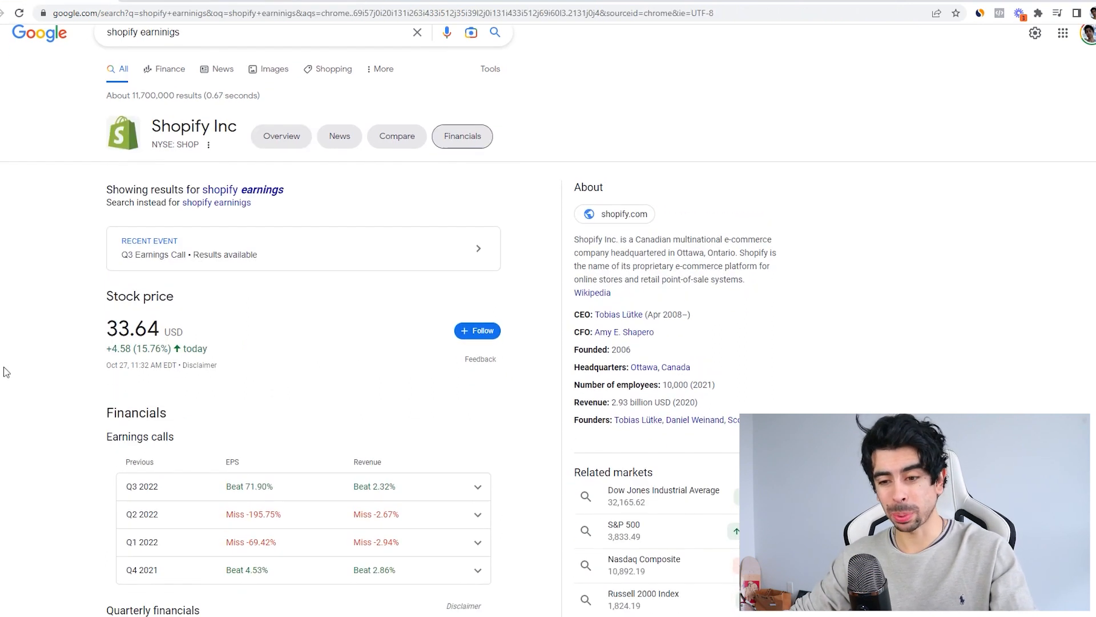
scroll("down", 3)
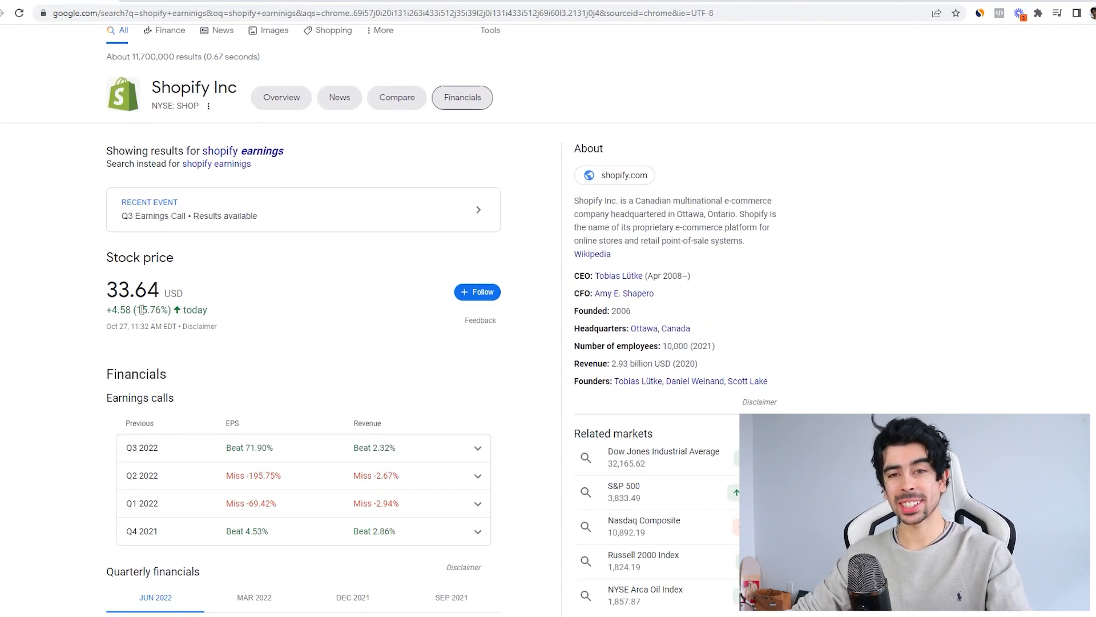
mouse_move(294, 317)
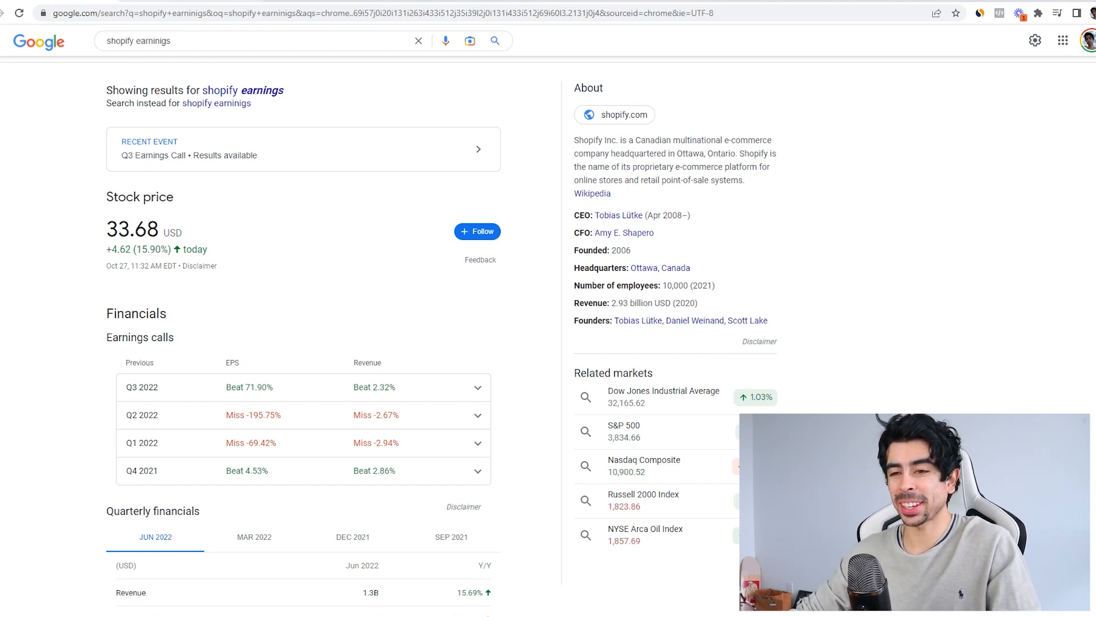
mouse_move(343, 186)
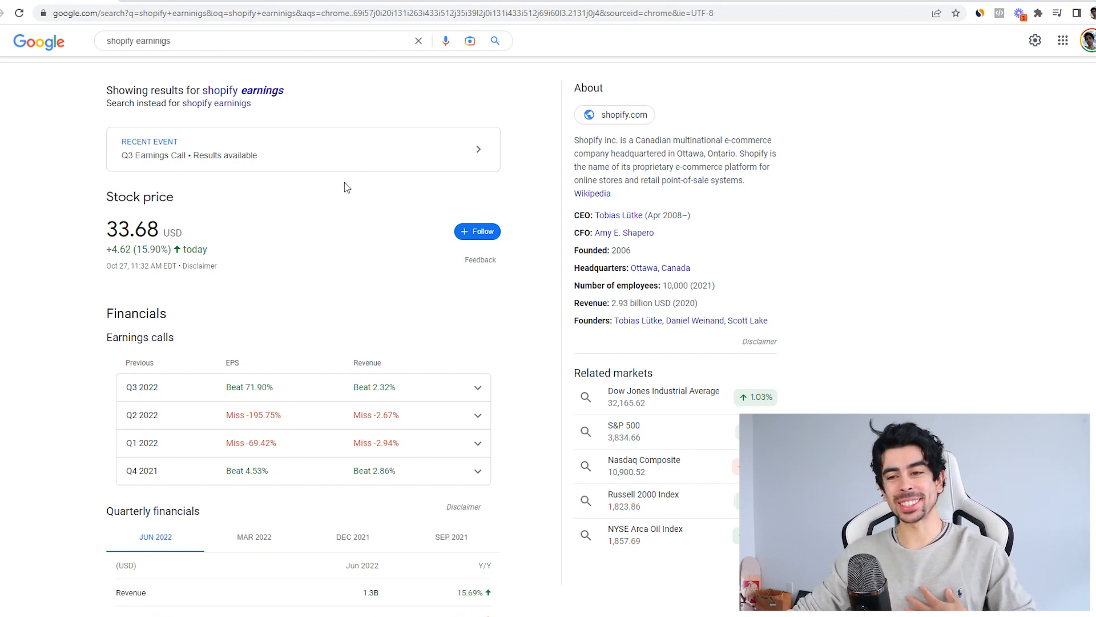
mouse_move(369, 411)
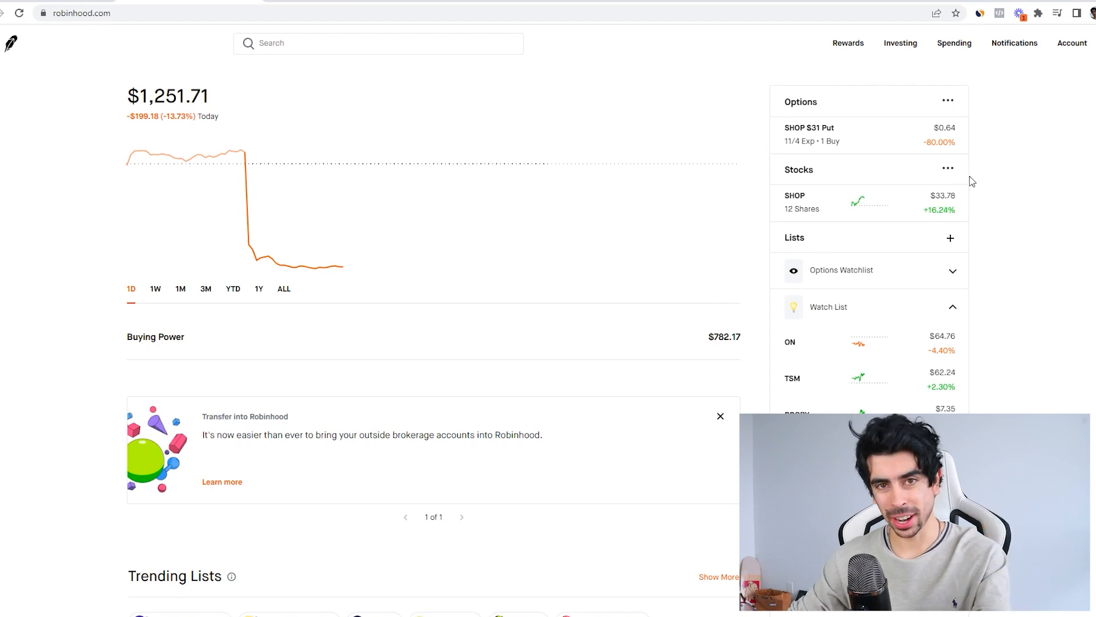
mouse_move(1005, 229)
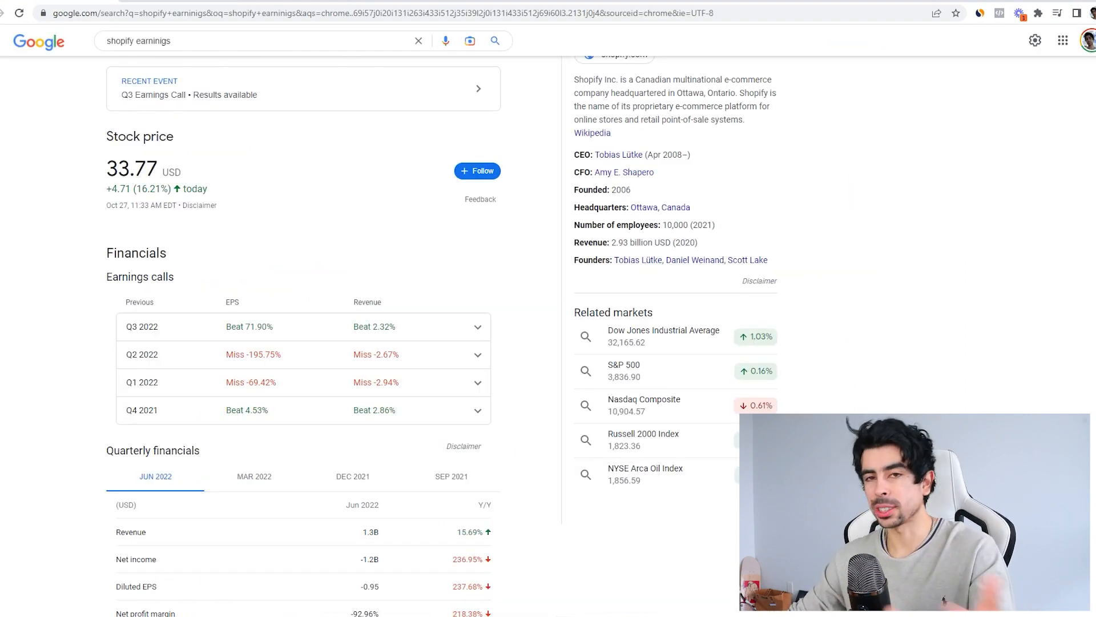
scroll("down", 3)
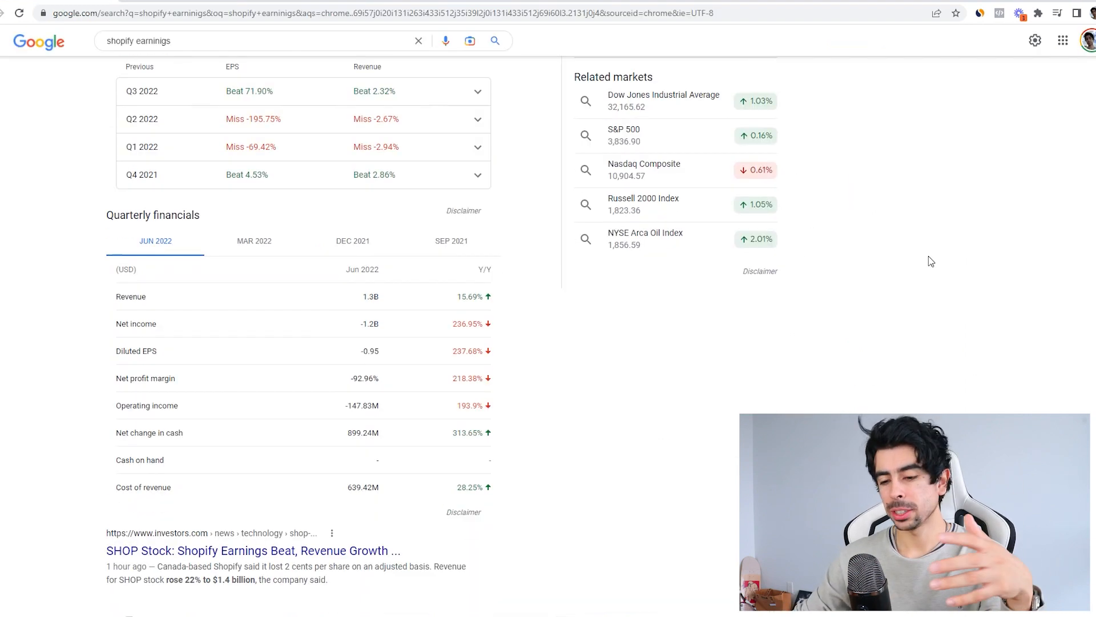
scroll("down", 3)
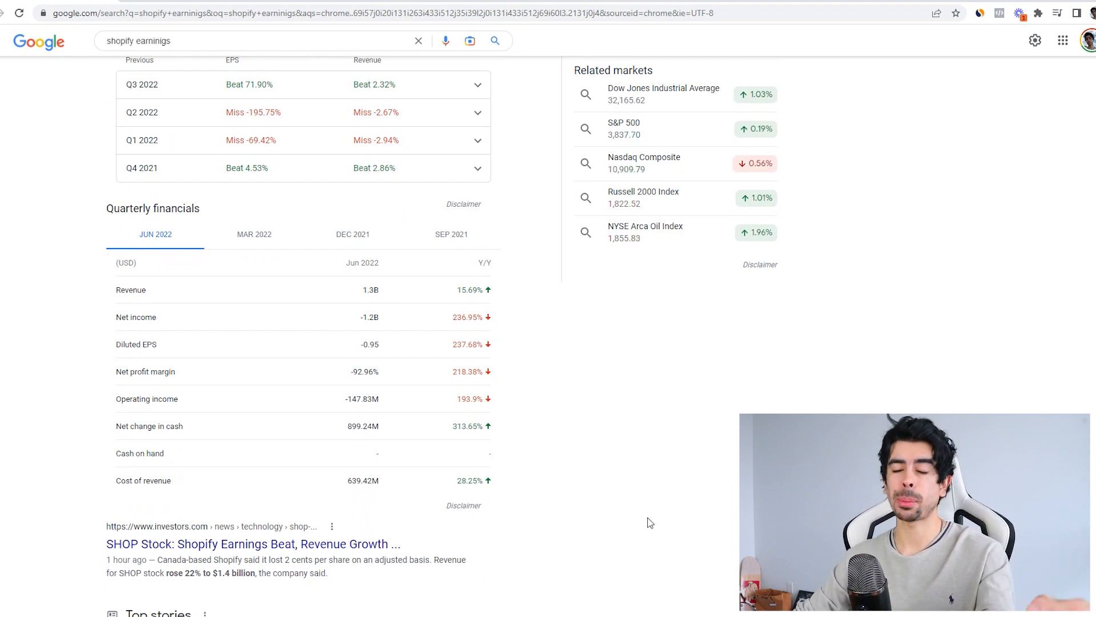
scroll("up", 3)
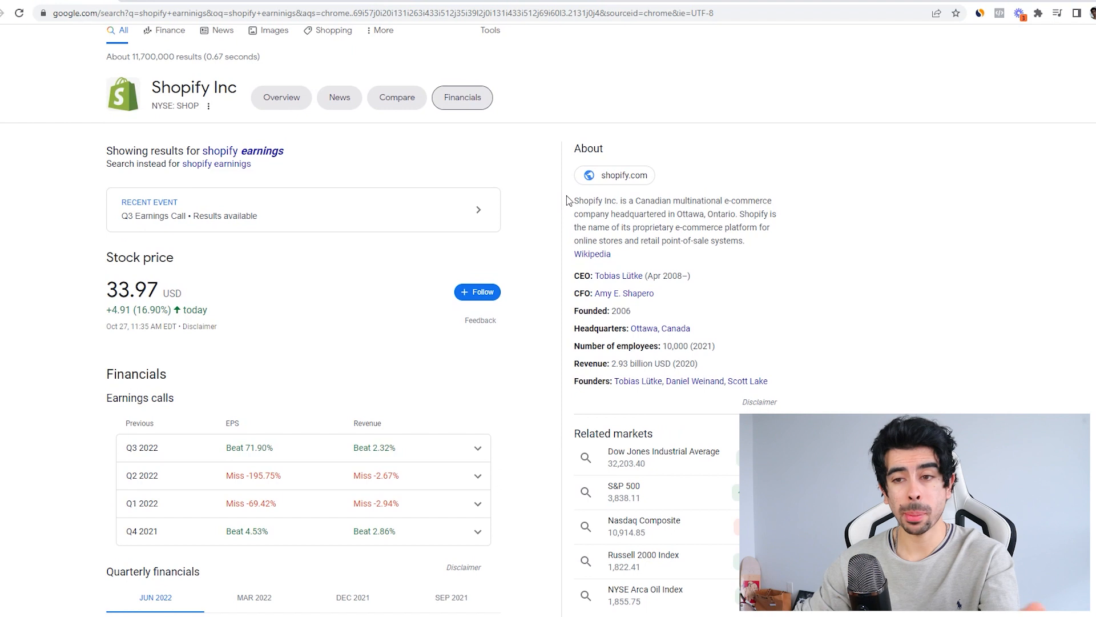
mouse_move(557, 363)
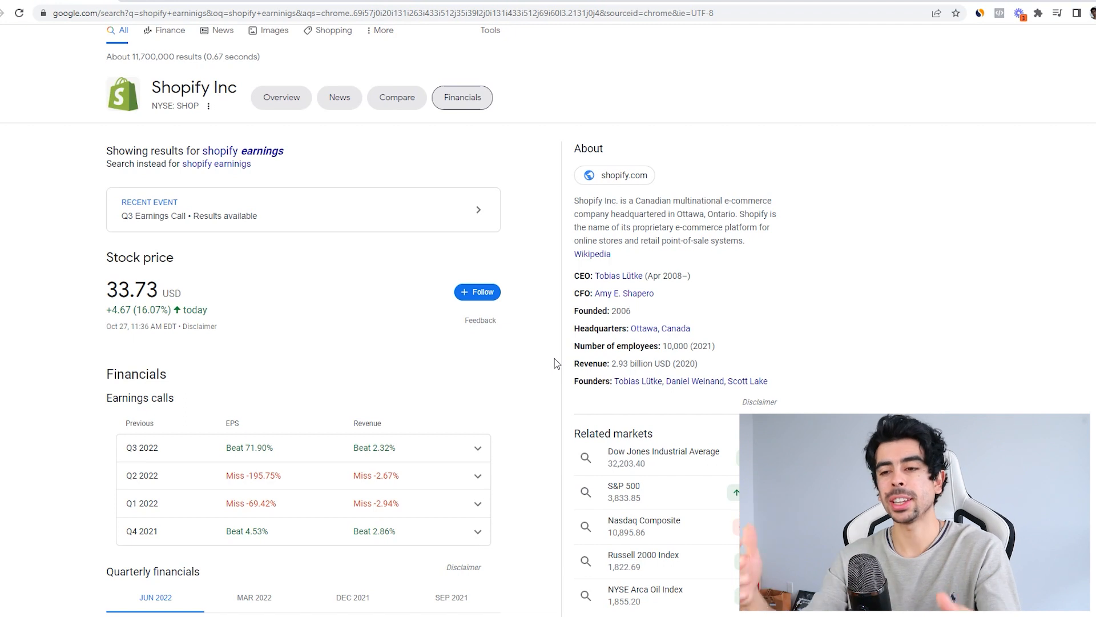
scroll("down", 3)
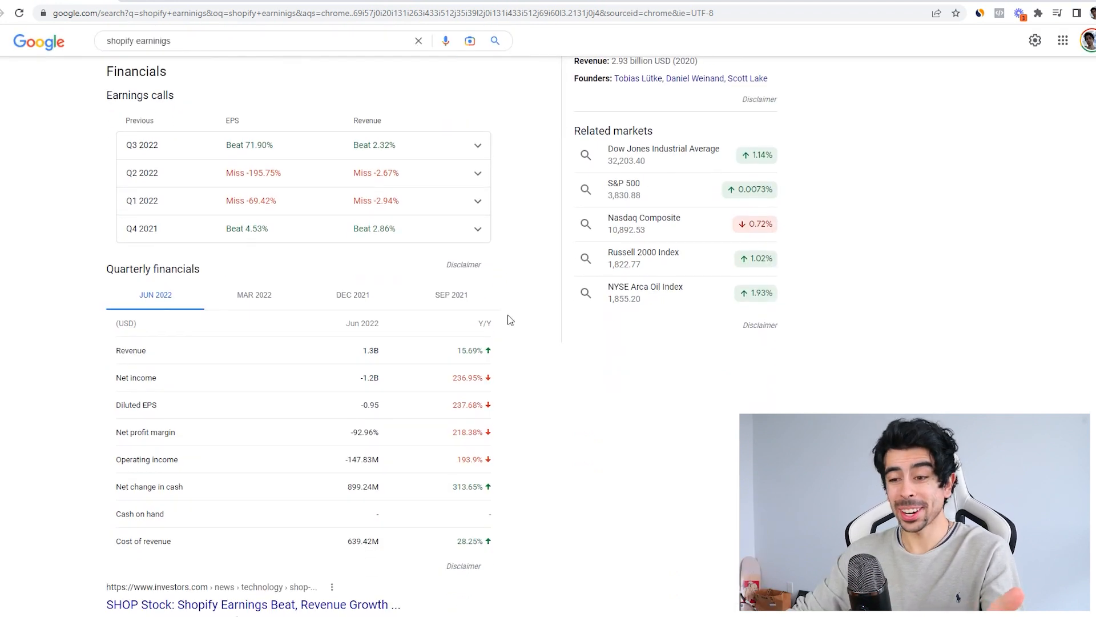
mouse_move(358, 379)
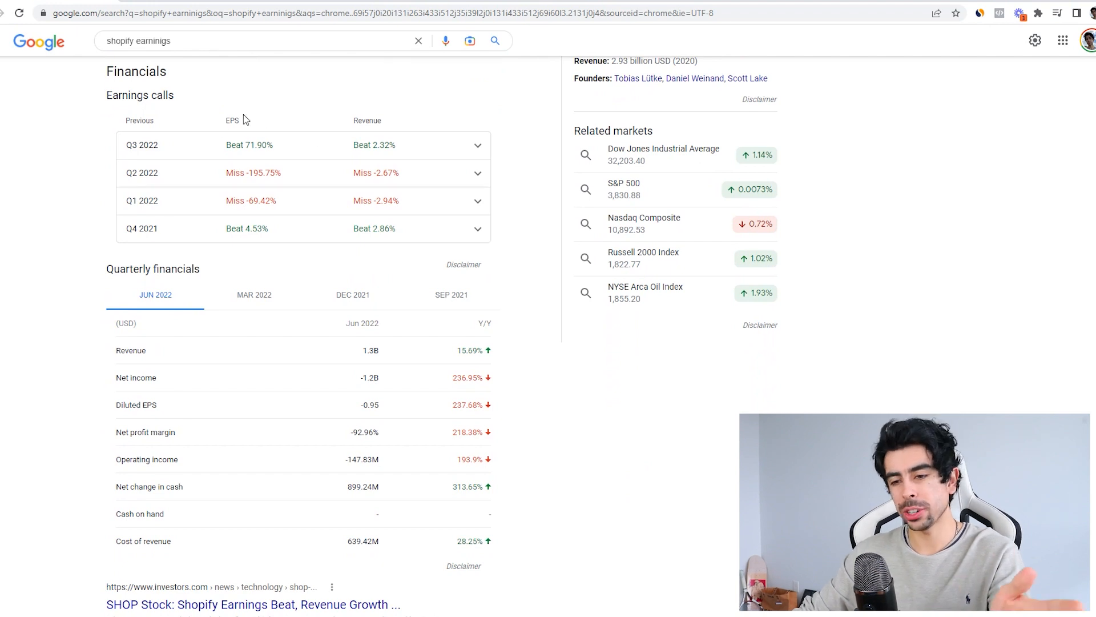
mouse_move(534, 358)
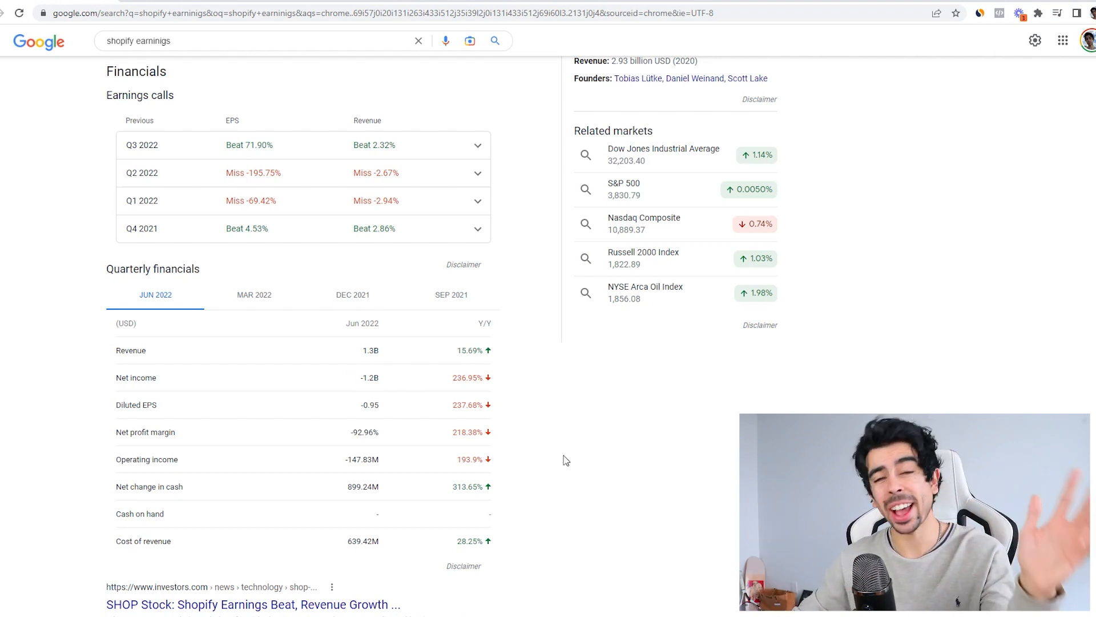
mouse_move(332, 466)
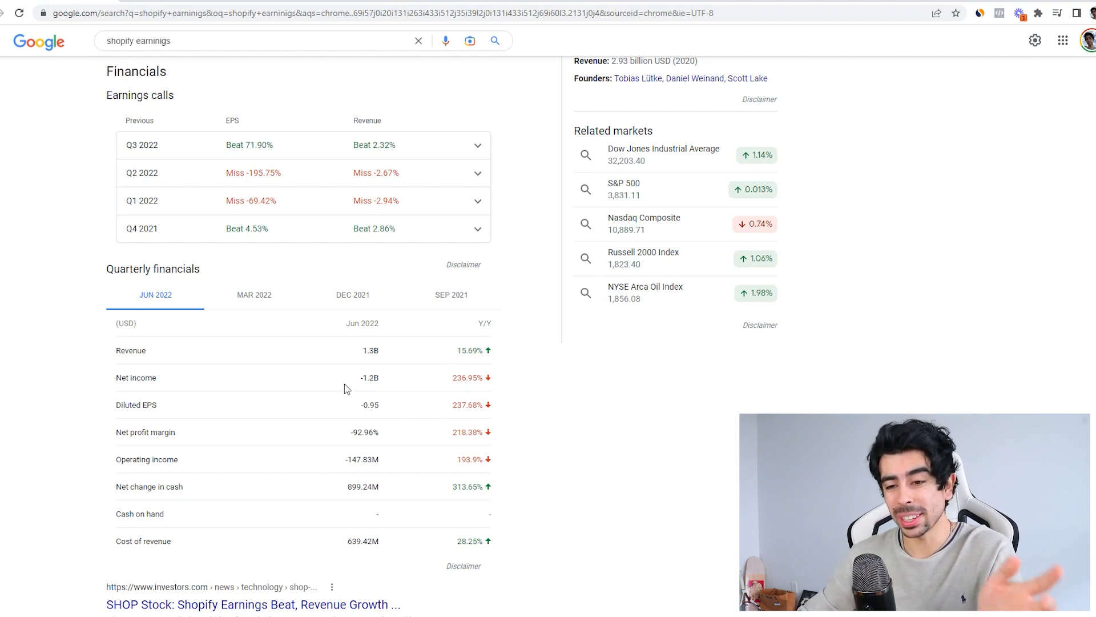
mouse_move(356, 431)
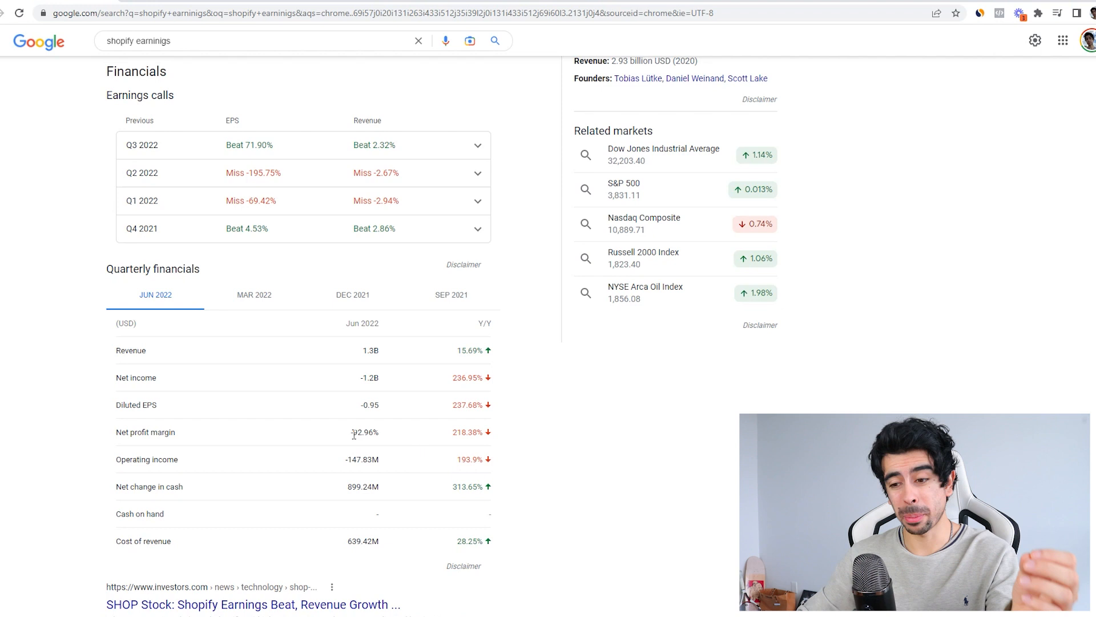
mouse_move(392, 591)
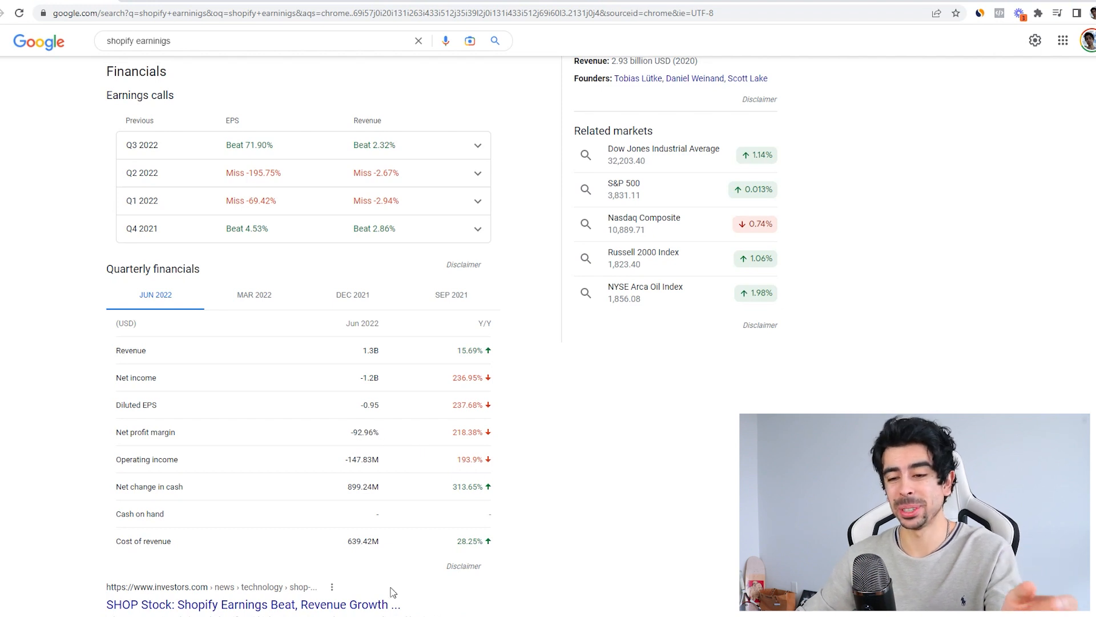
scroll("up", 3)
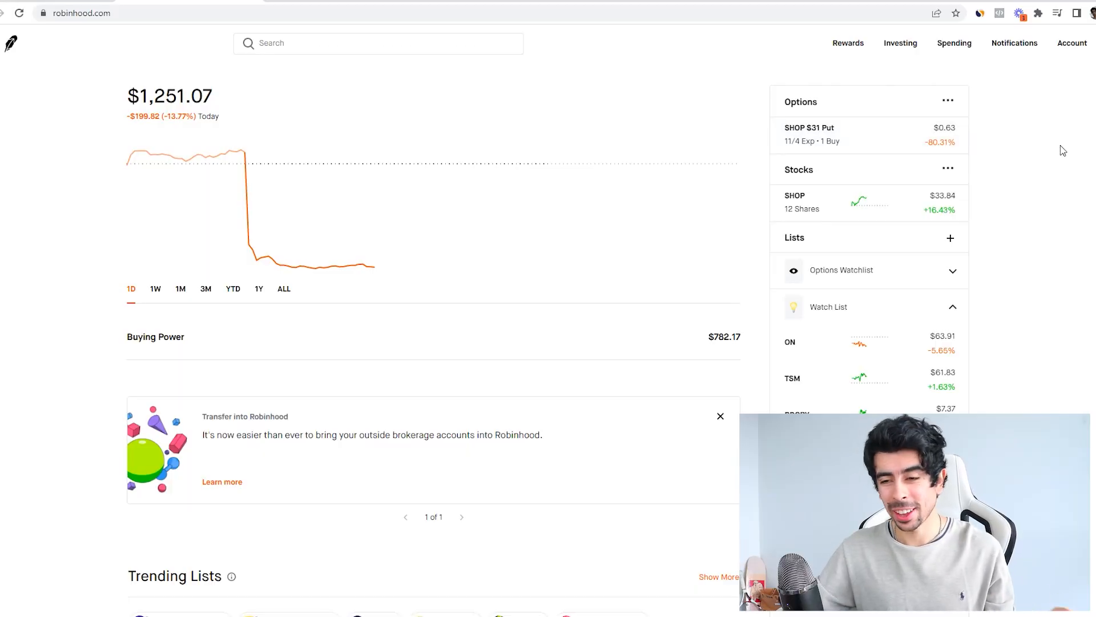
mouse_move(271, 162)
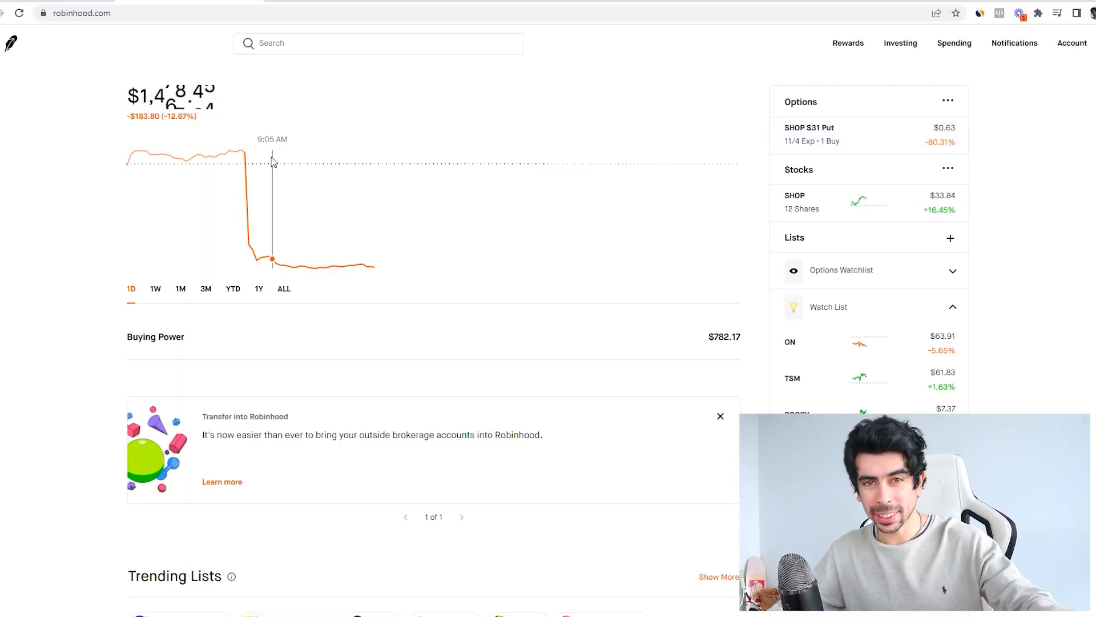
mouse_move(367, 148)
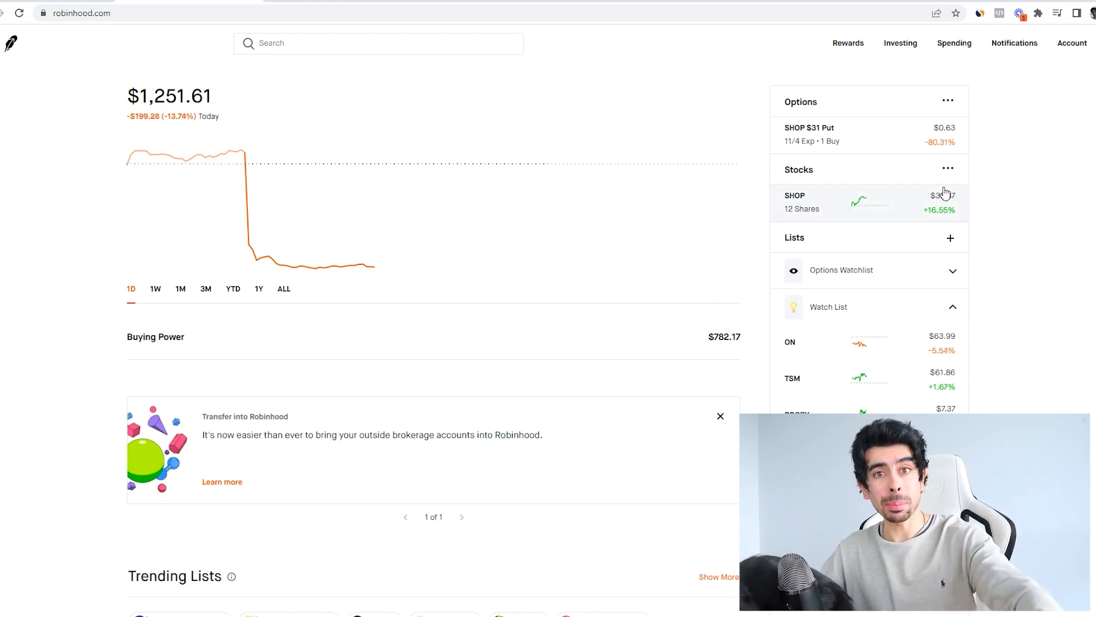
mouse_move(1059, 215)
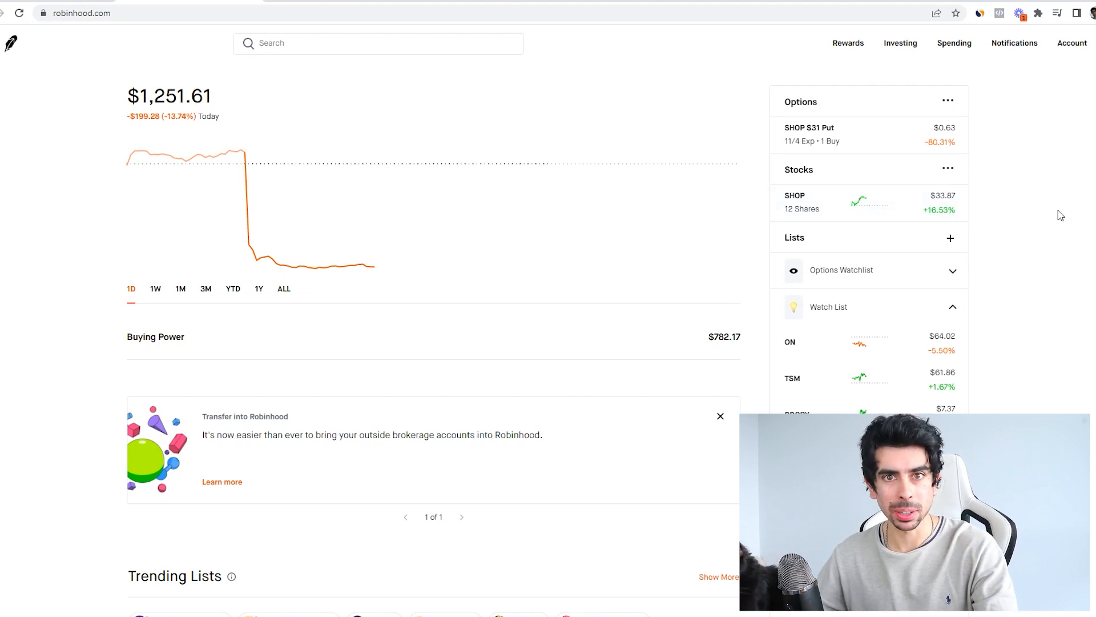
mouse_move(1039, 191)
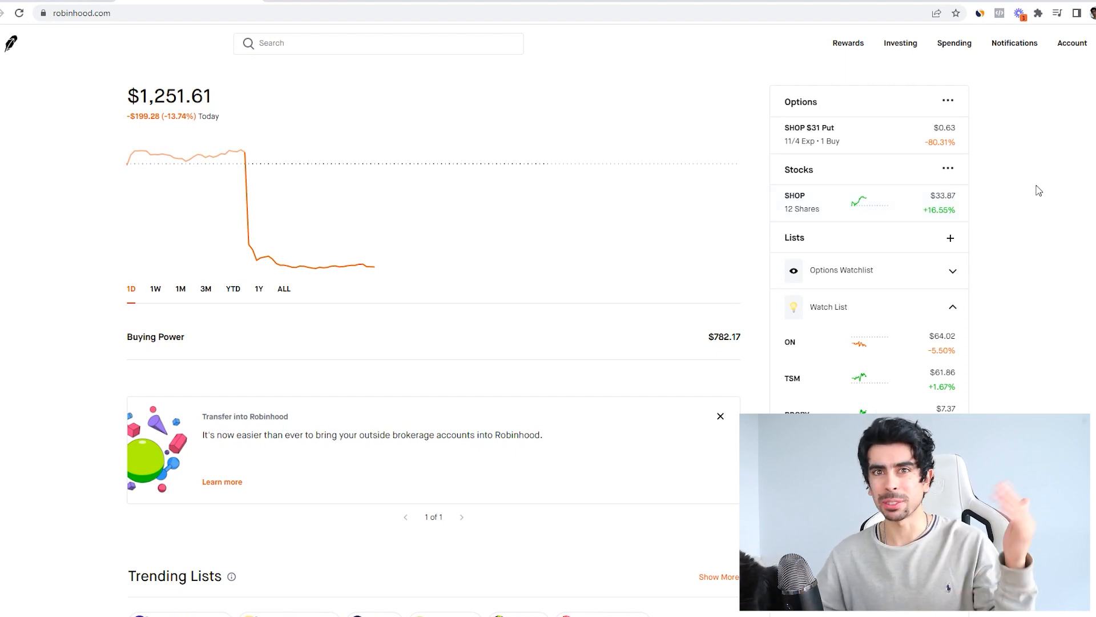
mouse_move(1021, 238)
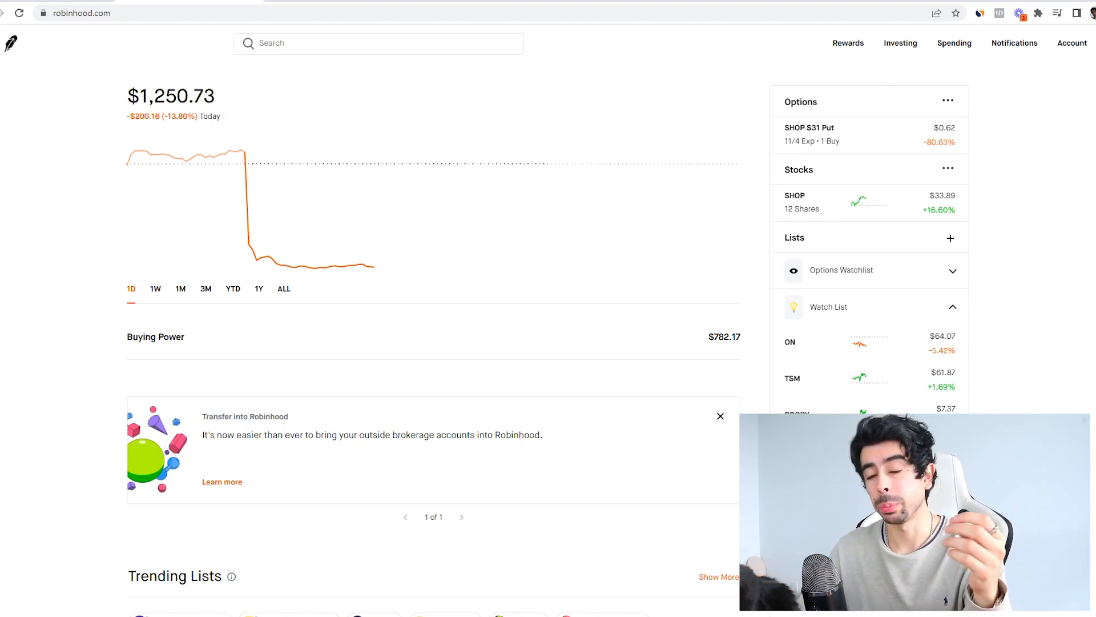
mouse_move(767, 223)
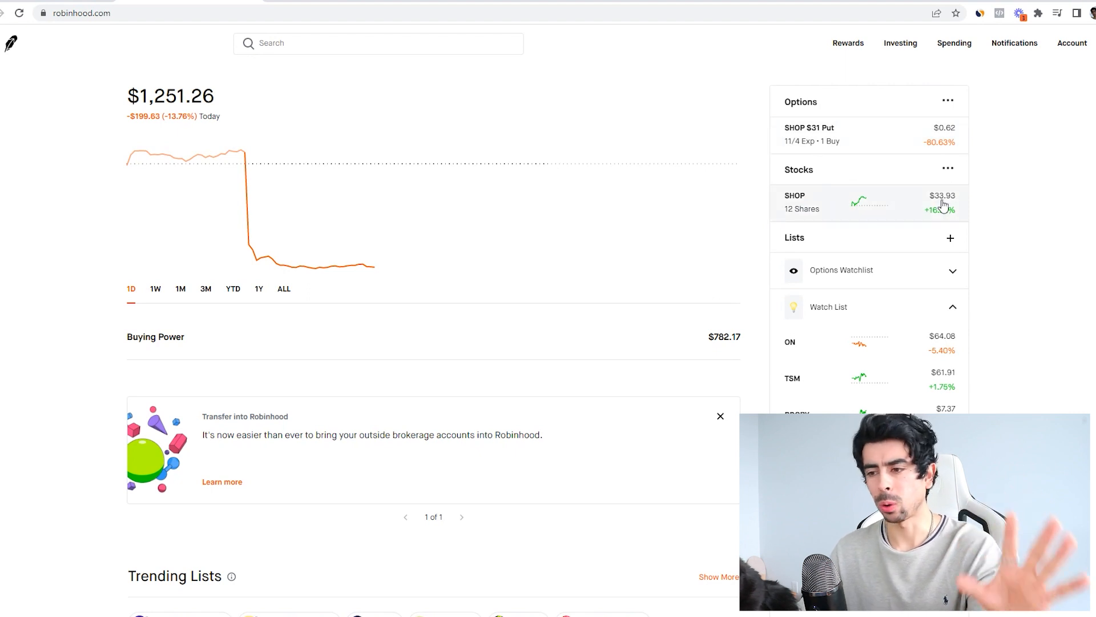
mouse_move(993, 158)
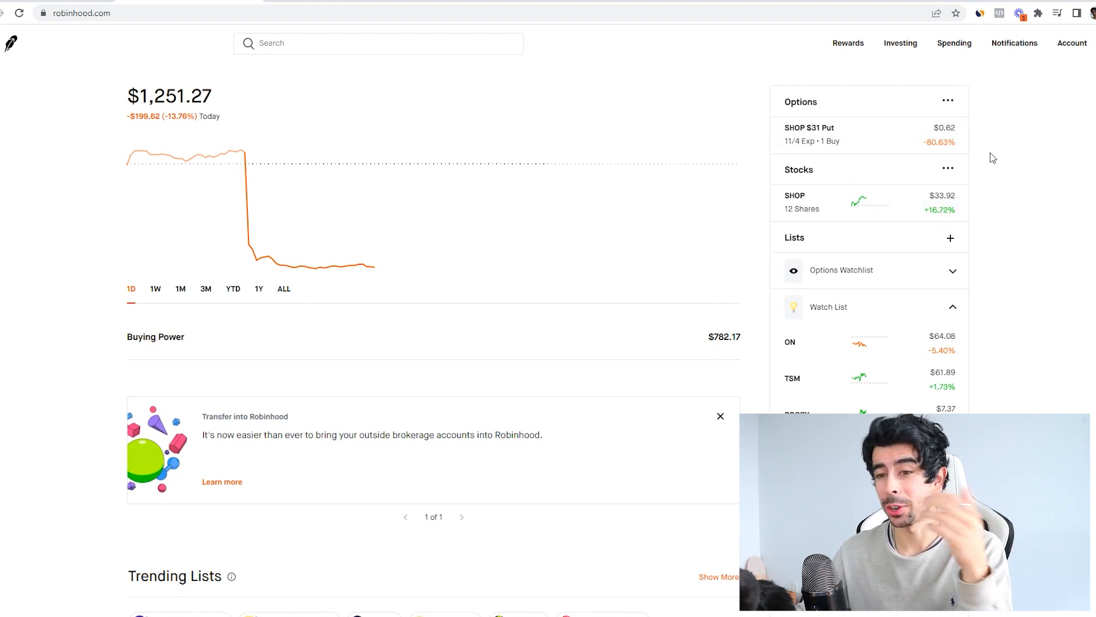
mouse_move(889, 220)
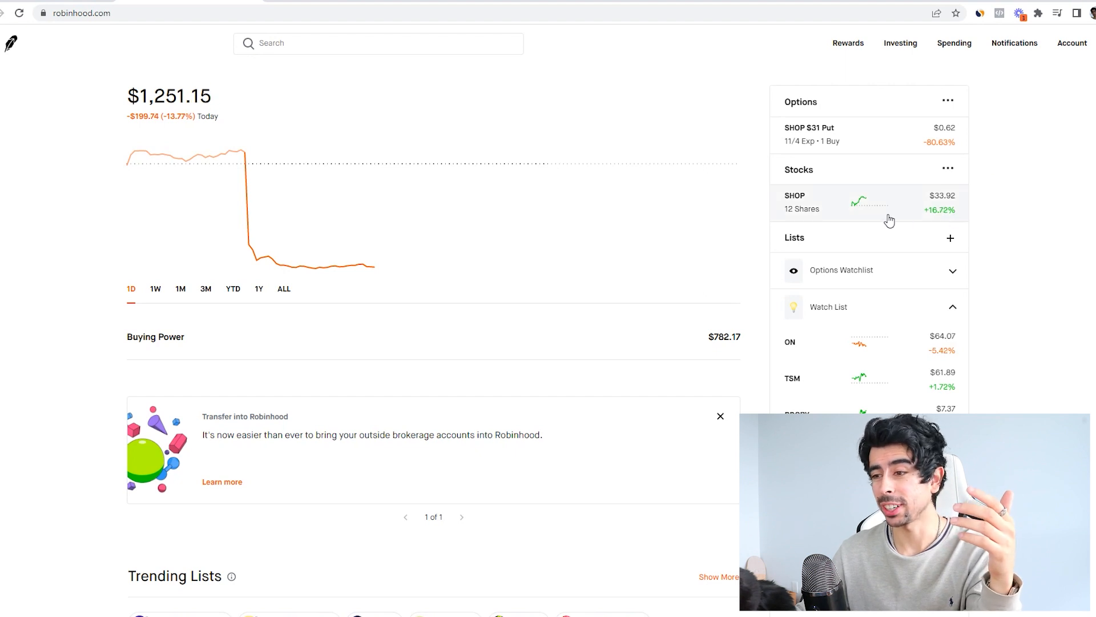